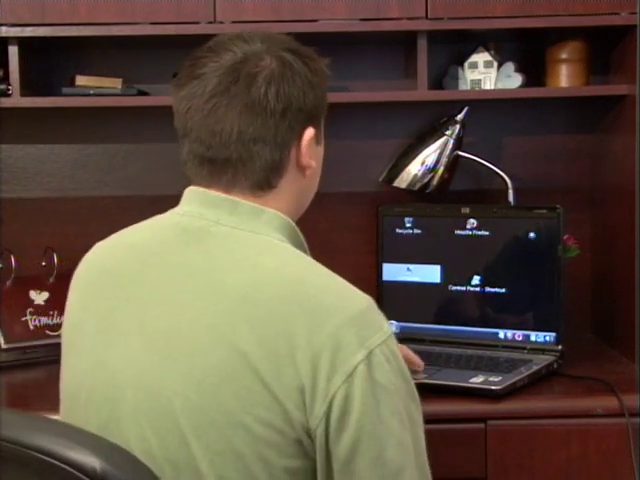
Step: Launch Microsoft Office Excel 2007 from the Start menu's All Programs list
left_click(72, 430)
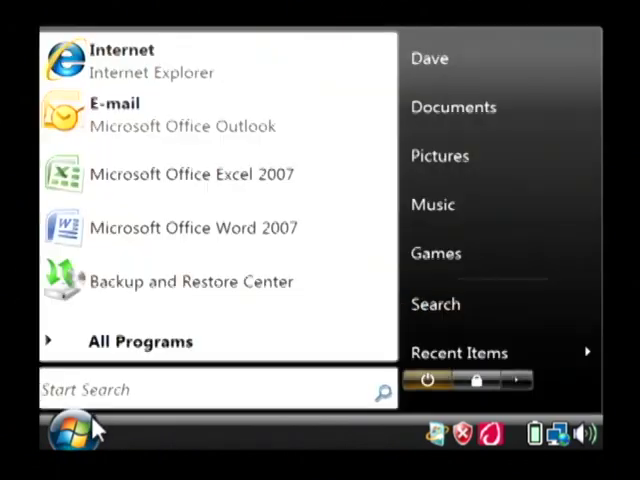
left_click(140, 340)
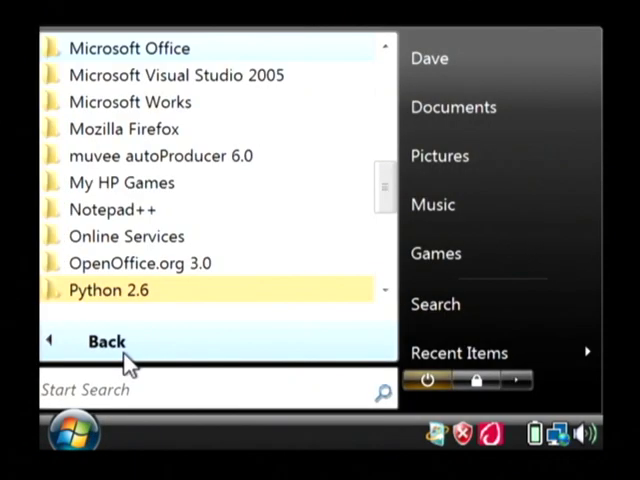
left_click(130, 48)
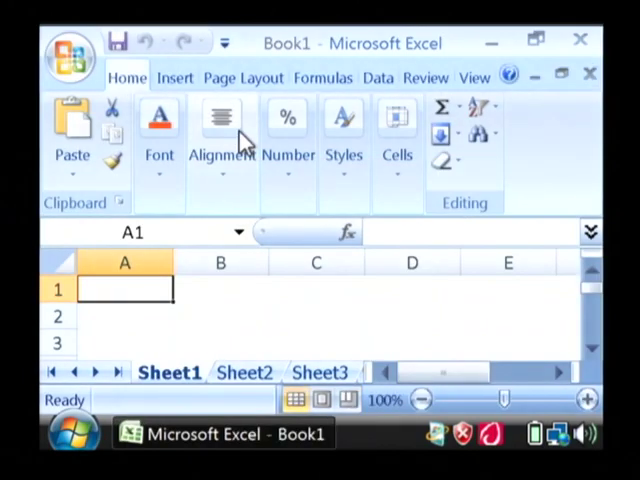
mouse_move(220, 120)
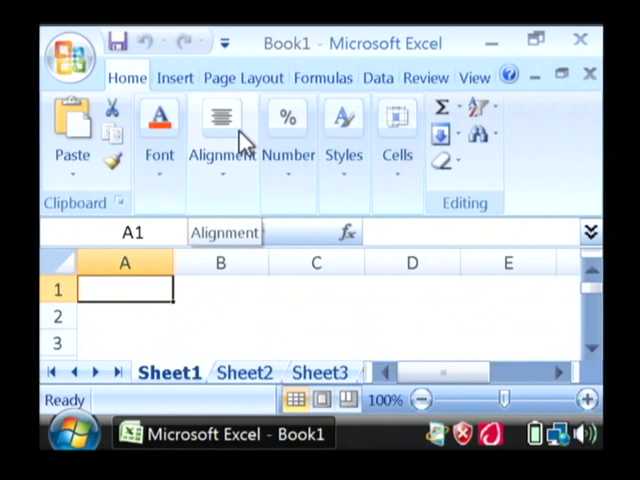
Step: Fill columns A and B with Employes and Sales headers, names, and figures such as 120
type("Emplo")
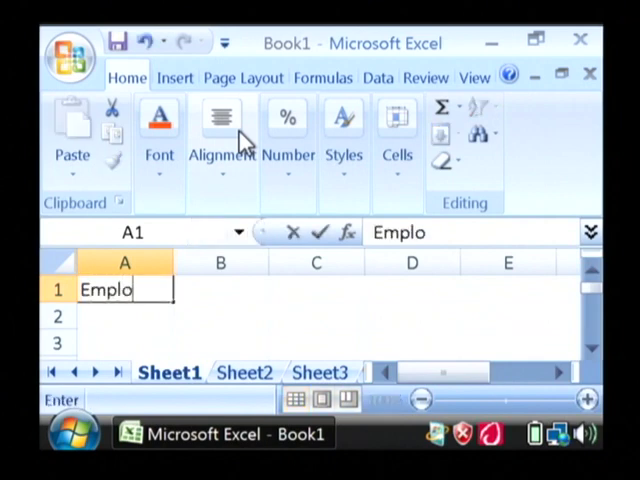
type("Sales")
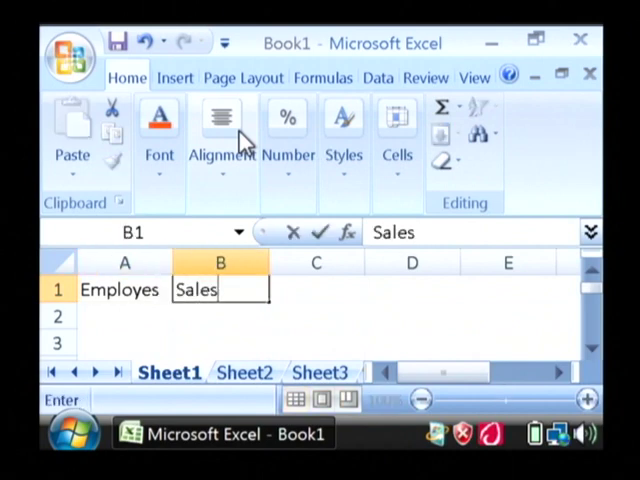
type("120")
type("Bil")
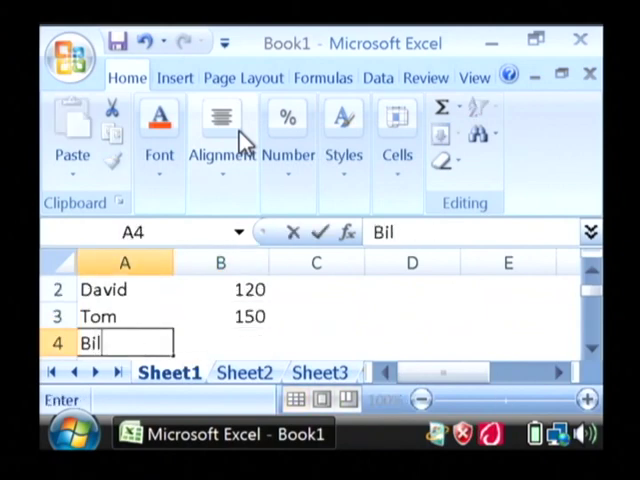
type("7")
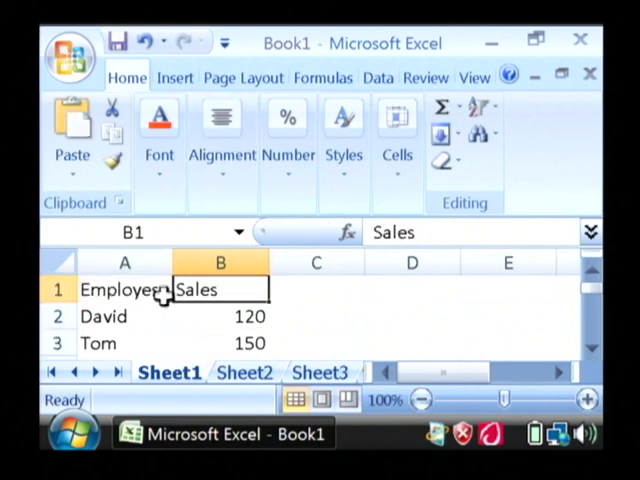
Step: Select the data range A1:B4 and show the Ribbon's Insert options
left_click_drag(124, 288, 220, 288)
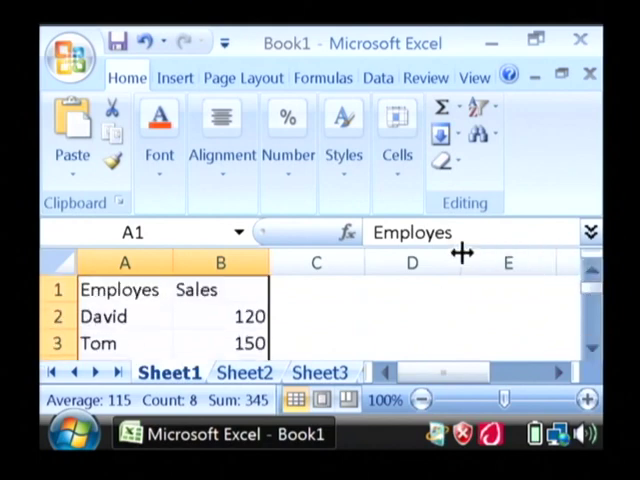
left_click(174, 76)
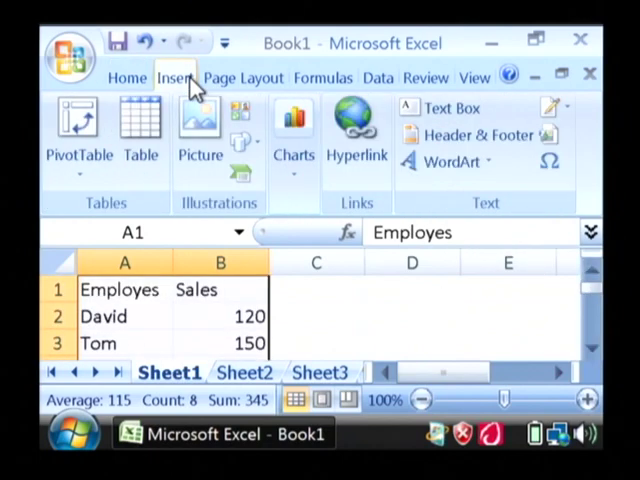
Step: Insert the first 2-D Line chart from the Line gallery, titled Sales
left_click(292, 130)
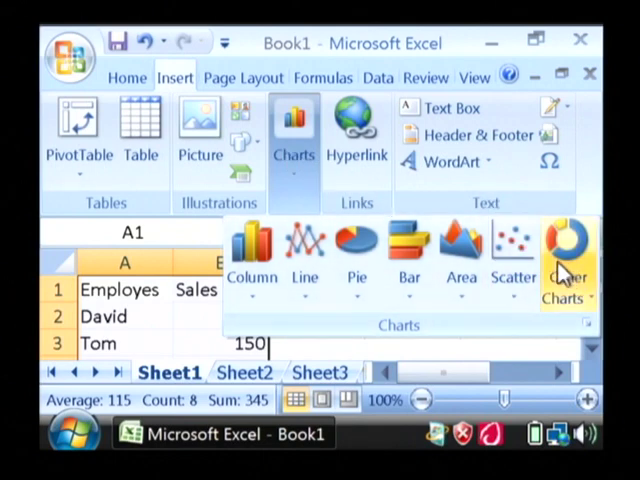
mouse_move(304, 256)
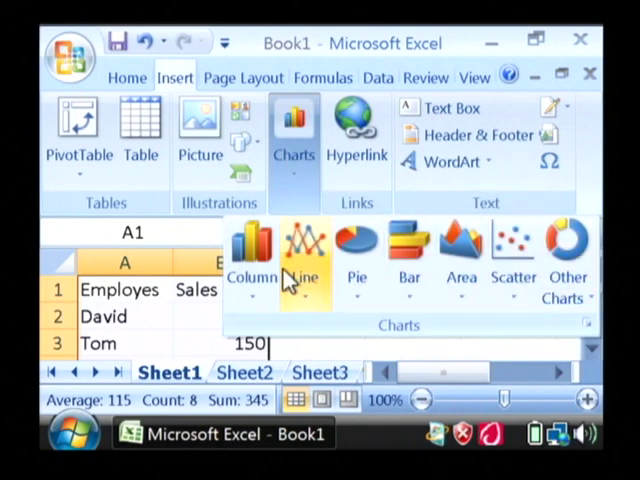
left_click(304, 256)
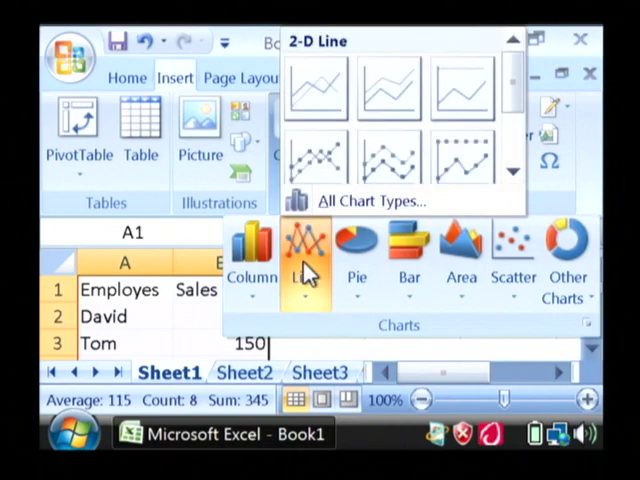
mouse_move(316, 88)
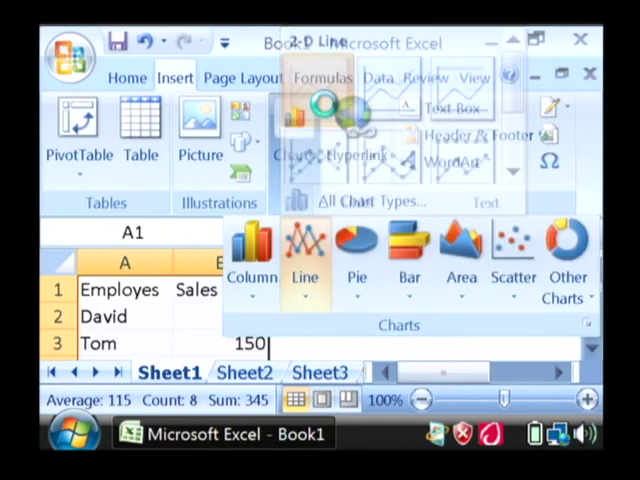
left_click(304, 250)
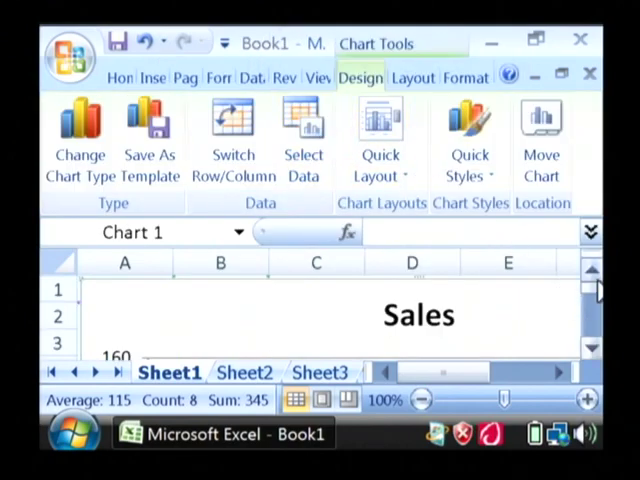